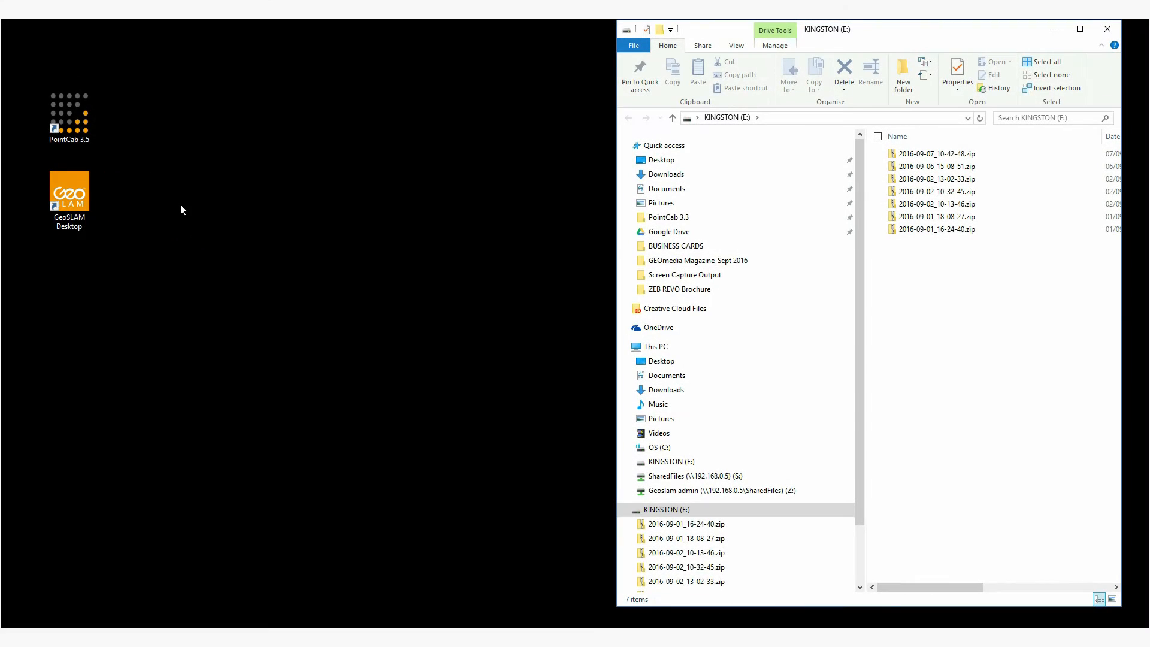
- Launch GeoSLAM Desktop from its desktop shortcut beside the KINGSTON (E:) drive window
left_click(68, 192)
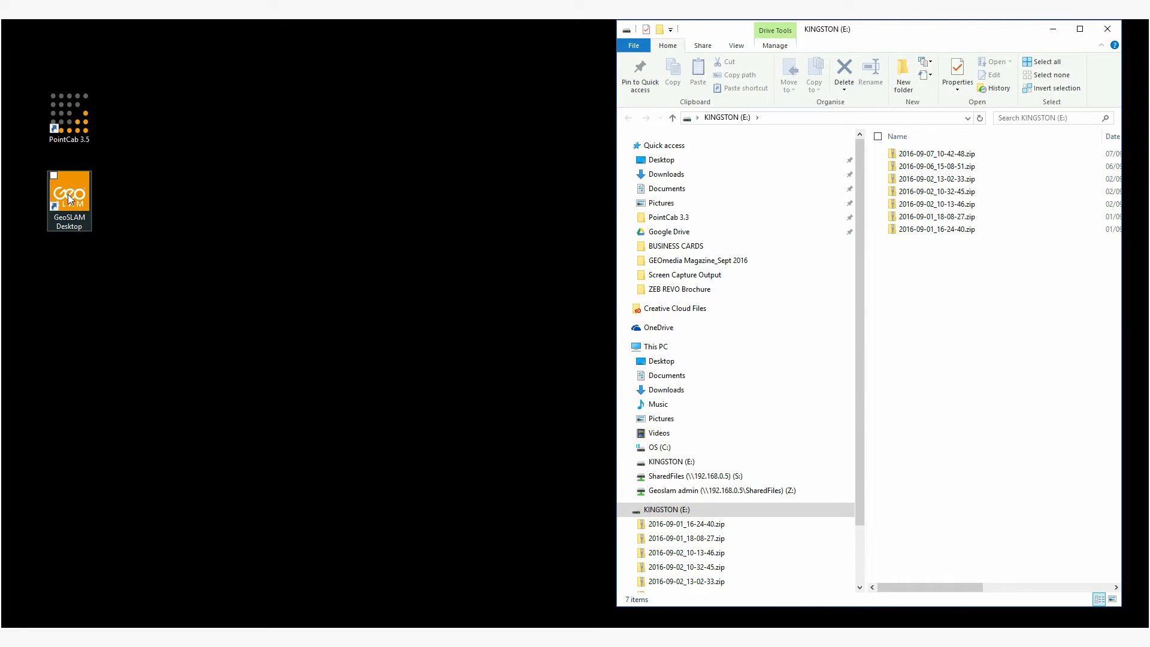
double_click(68, 192)
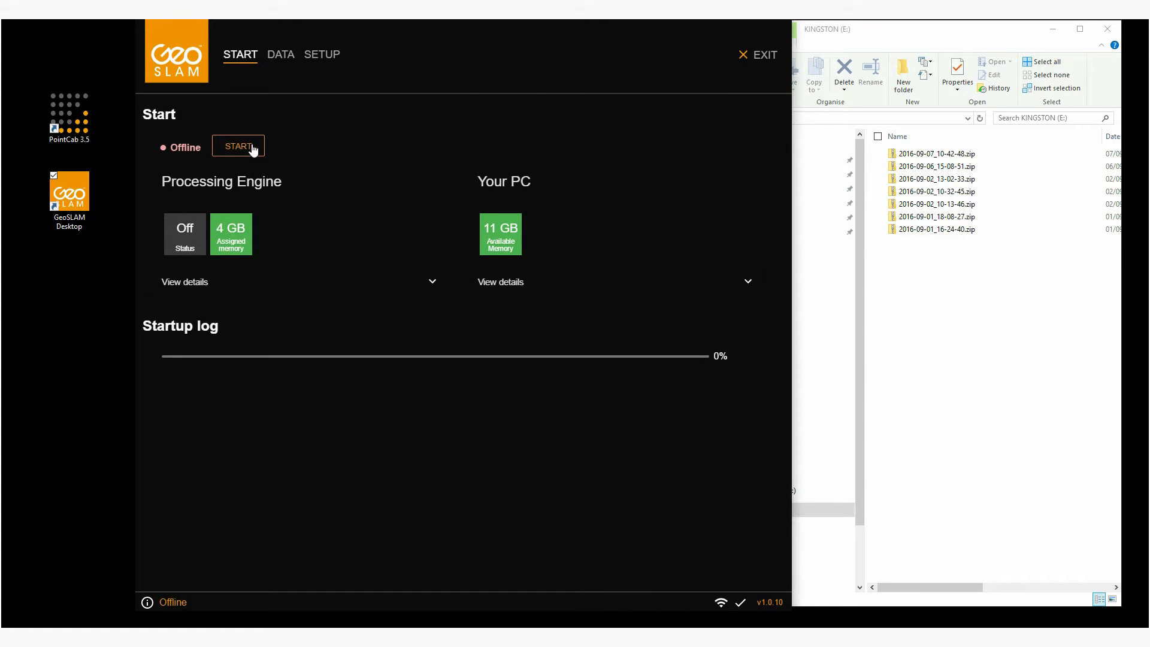
- Start the processing engine and show the DATA list of completed scan datasets
left_click(237, 145)
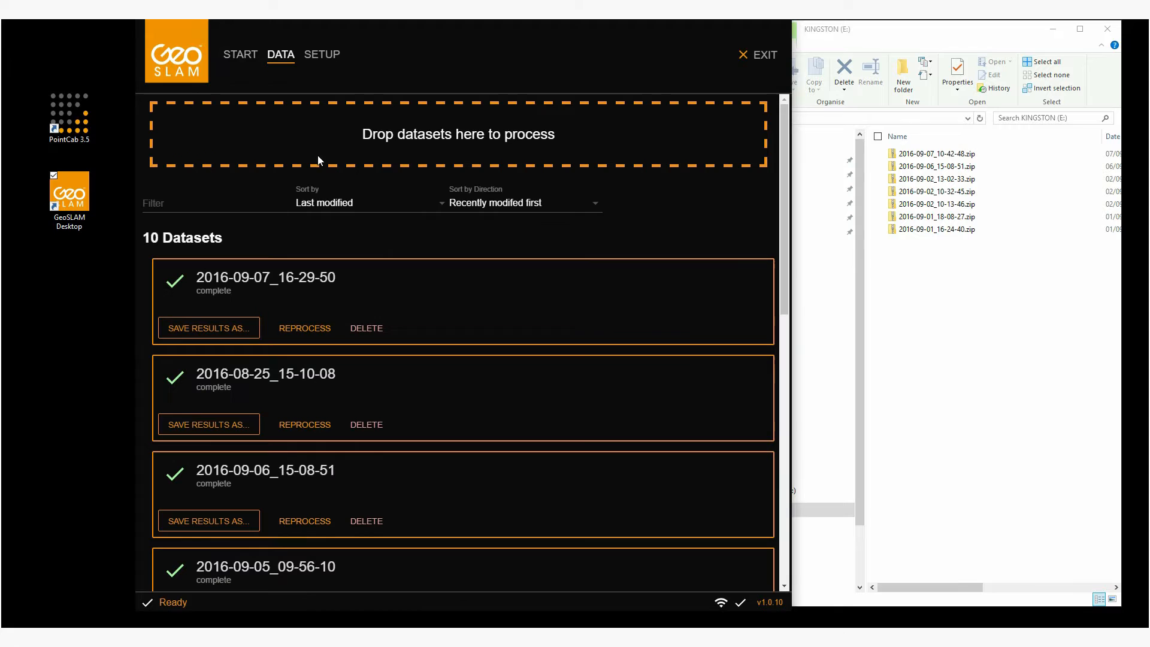
mouse_move(666, 224)
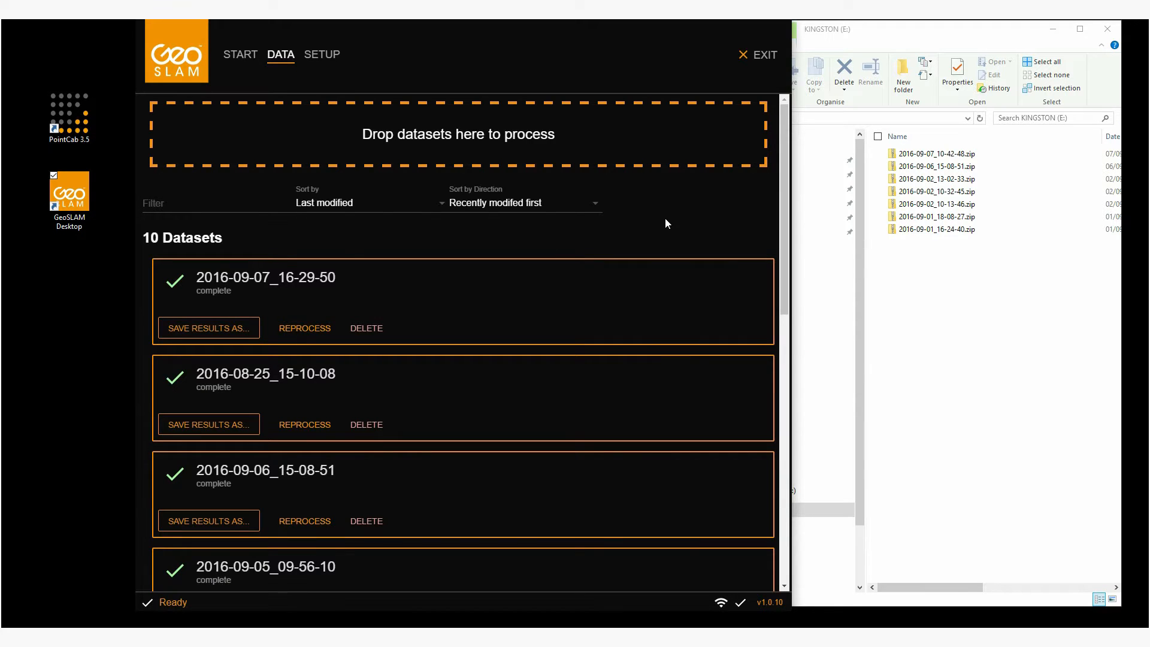
left_click(936, 153)
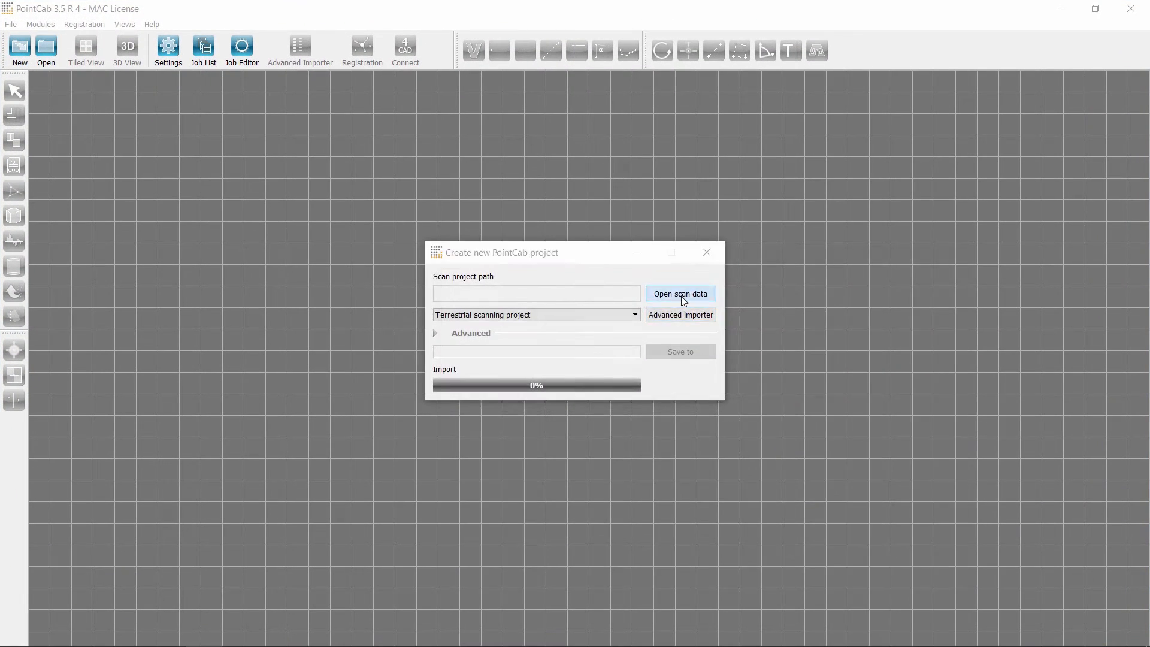
- Import the 2016-09-07_10-42-48.las scan as a terrestrial scanning project and pick its save location
left_click(679, 294)
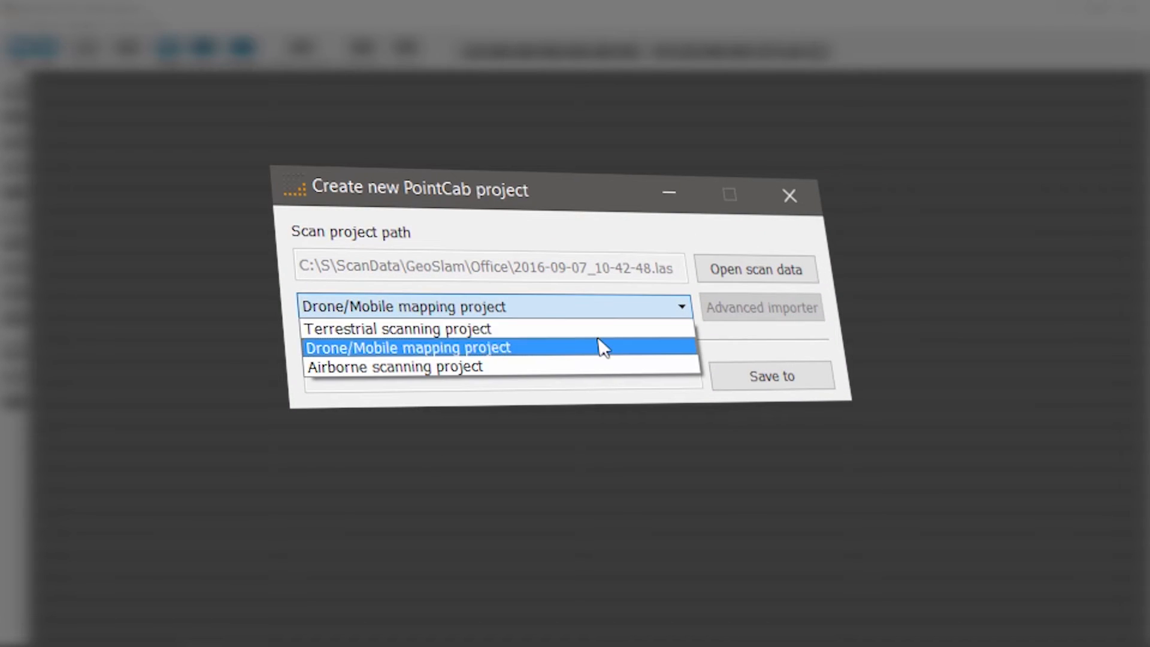
left_click(398, 328)
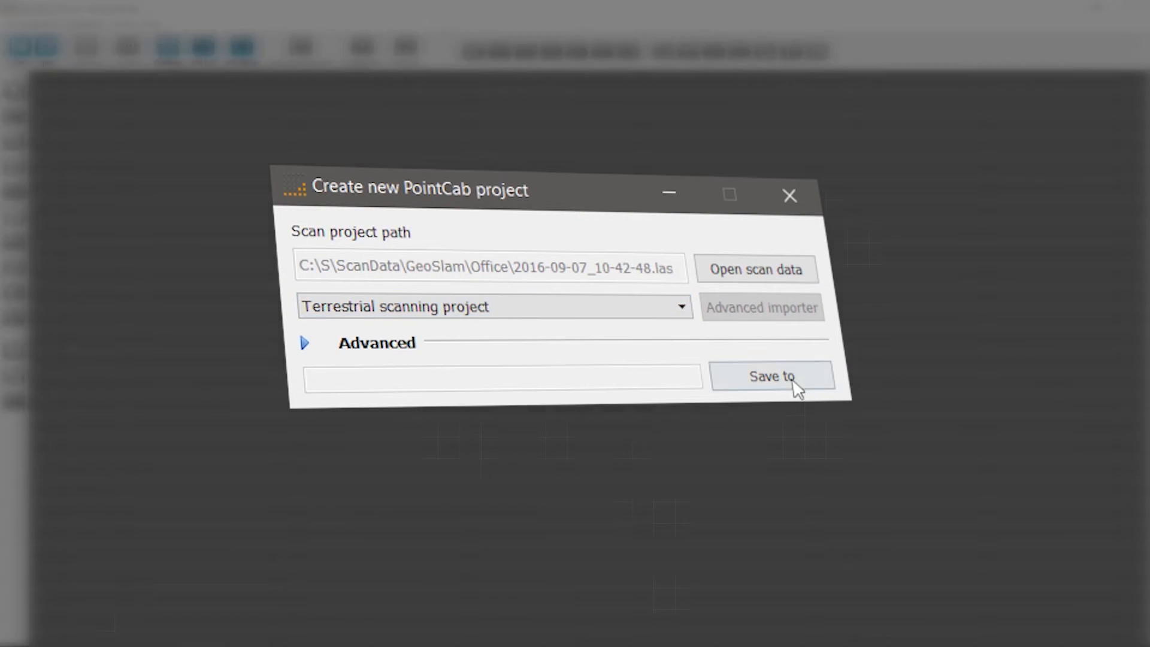
left_click(770, 376)
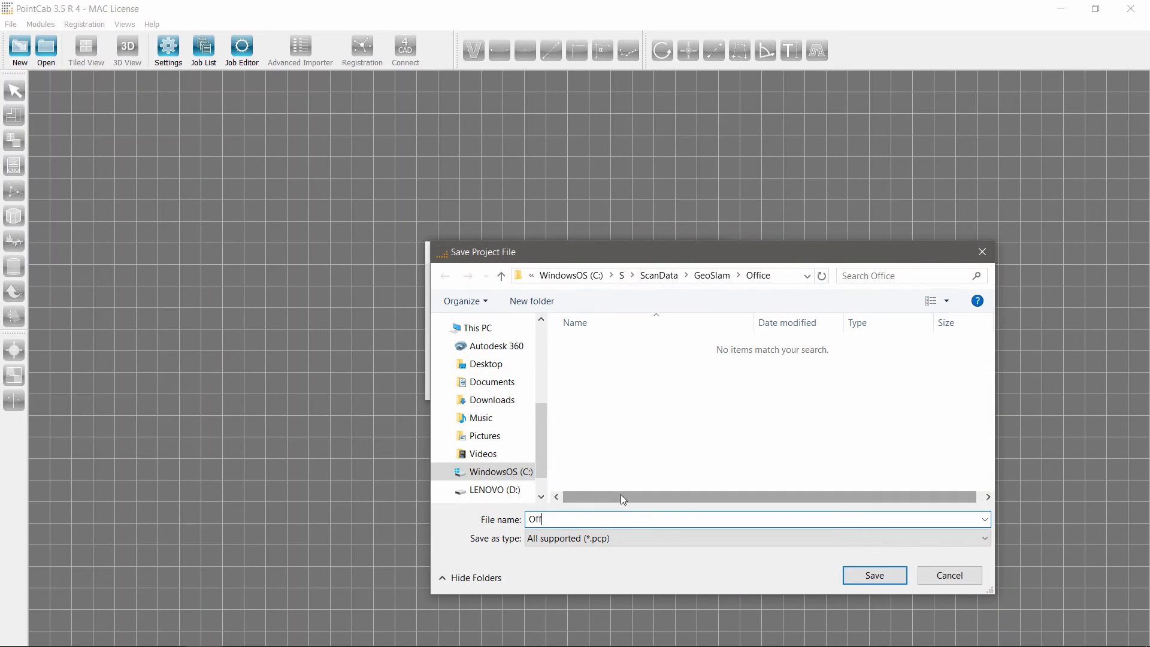
- Save the new Office project file in the Office folder
left_click(873, 575)
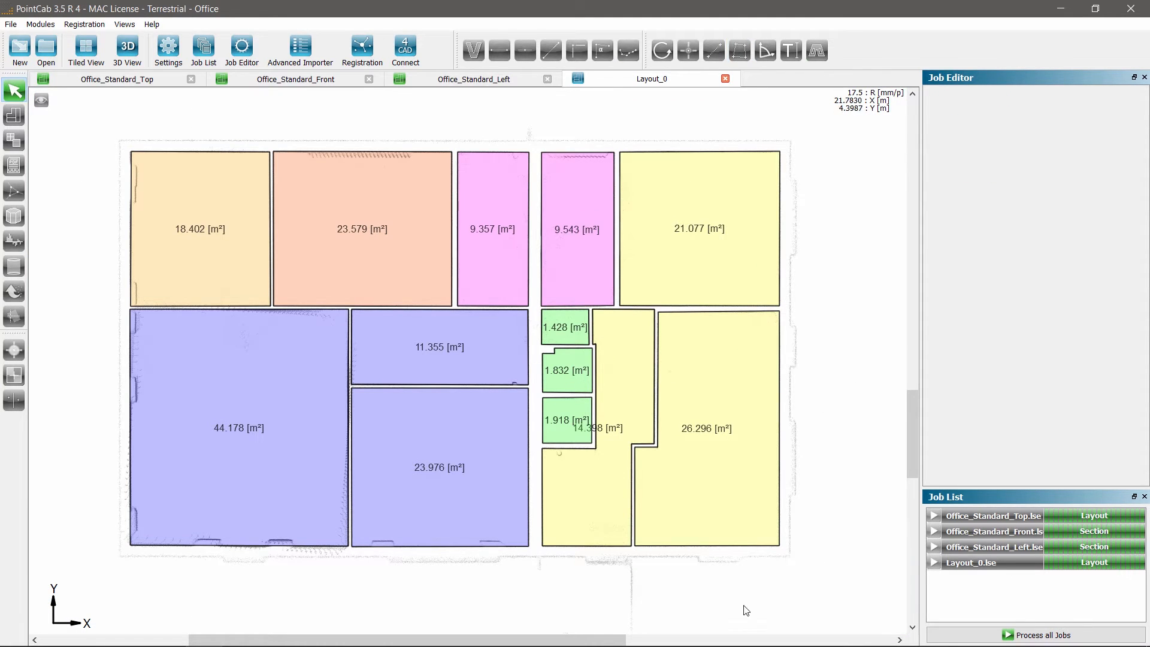
- Use the vectorization line tools to trace the office walls on Layout_0
left_click(473, 51)
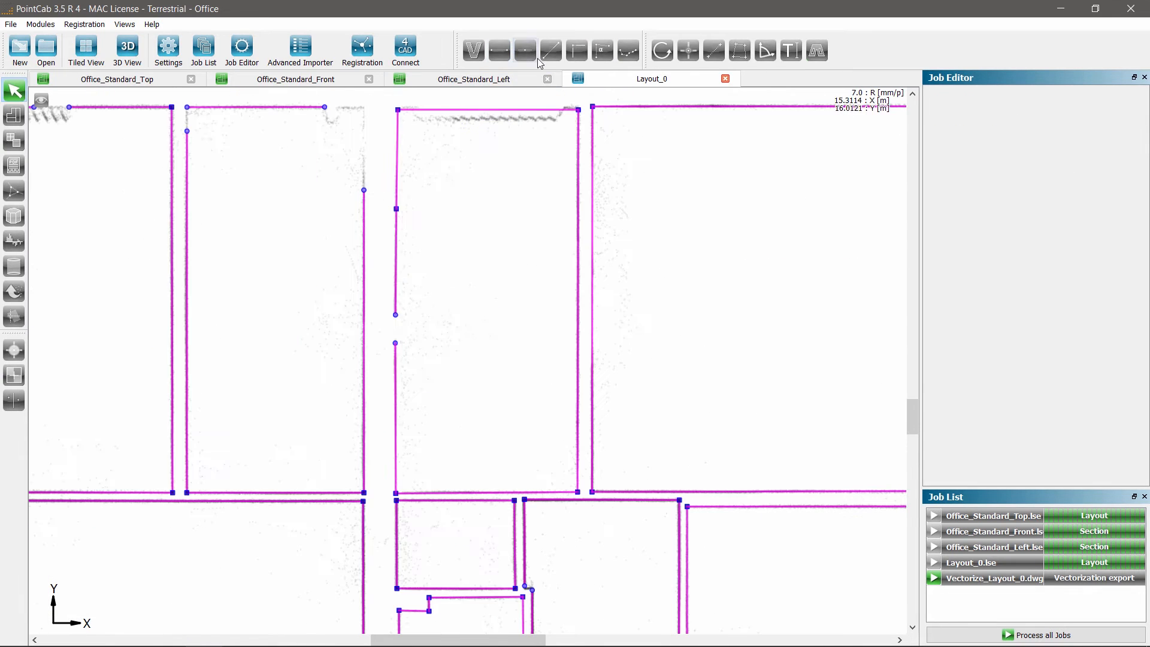
left_click(499, 50)
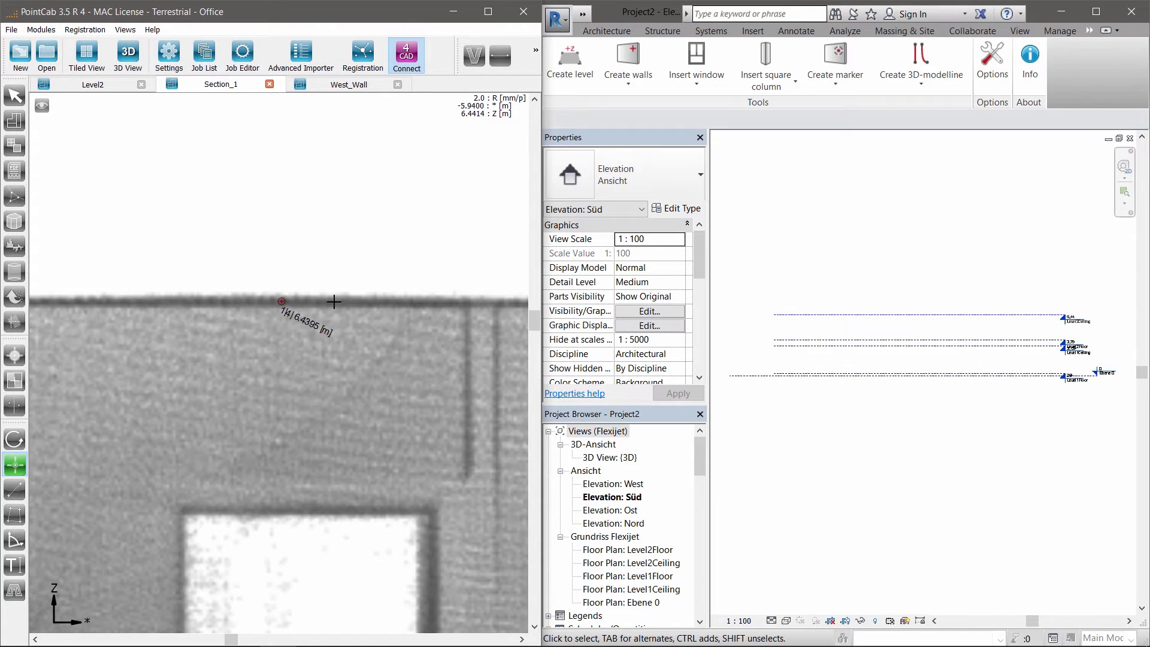
- Create the Level2 wall from picked scan points and view it in Revit's 3D view
left_click(917, 341)
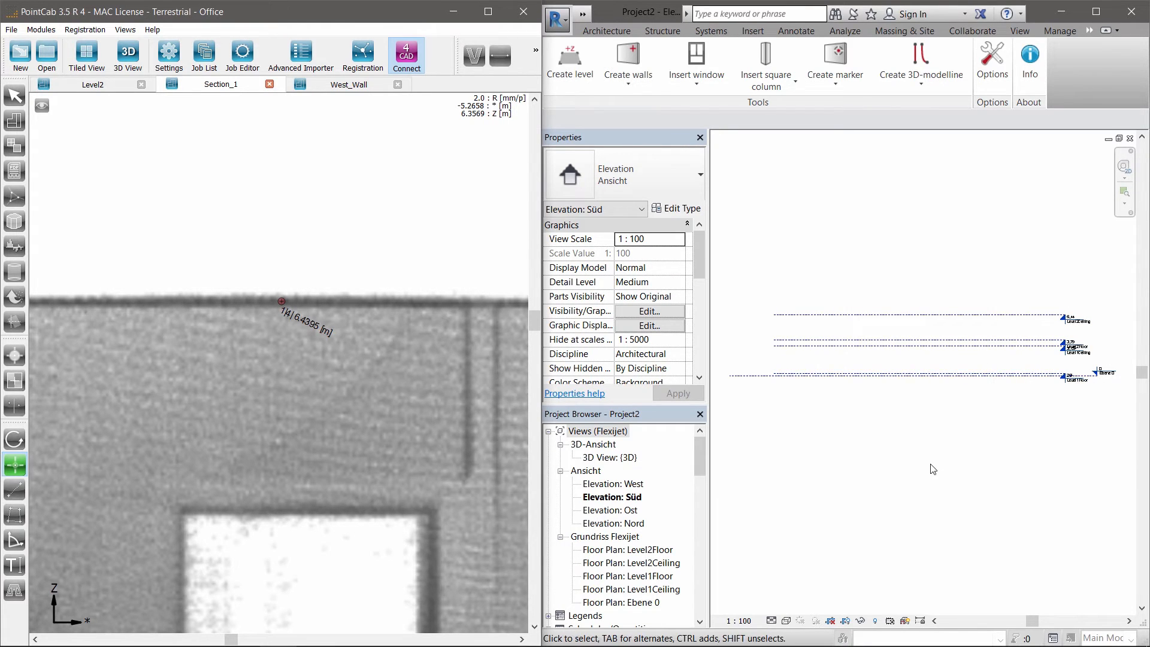
mouse_move(884, 333)
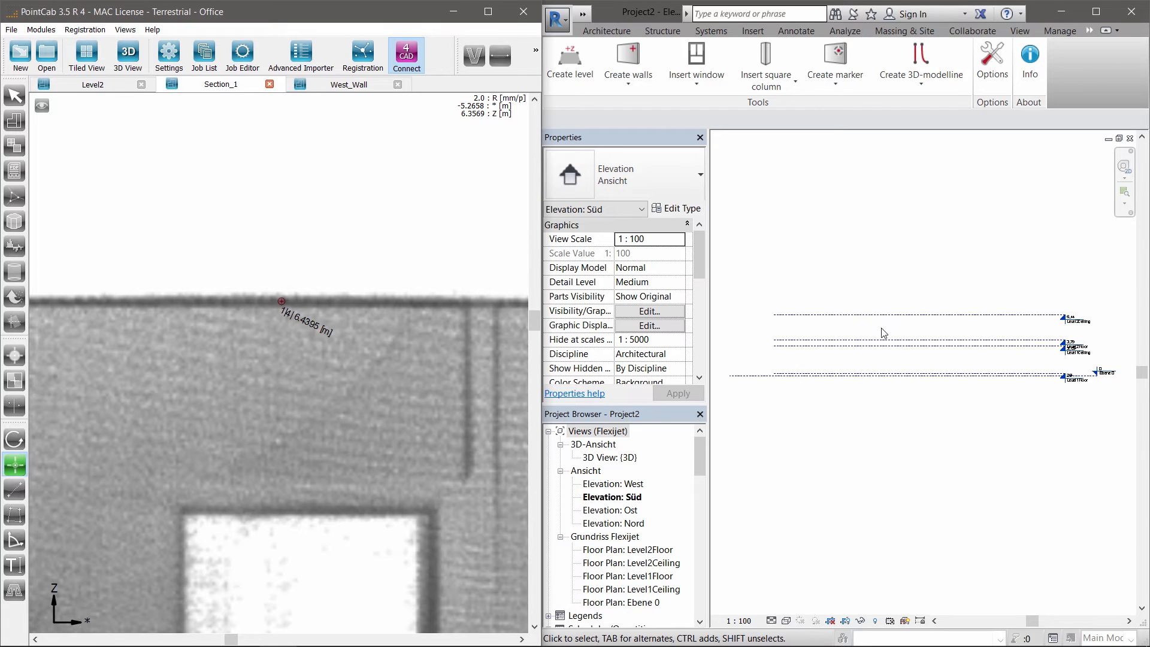
double_click(610, 456)
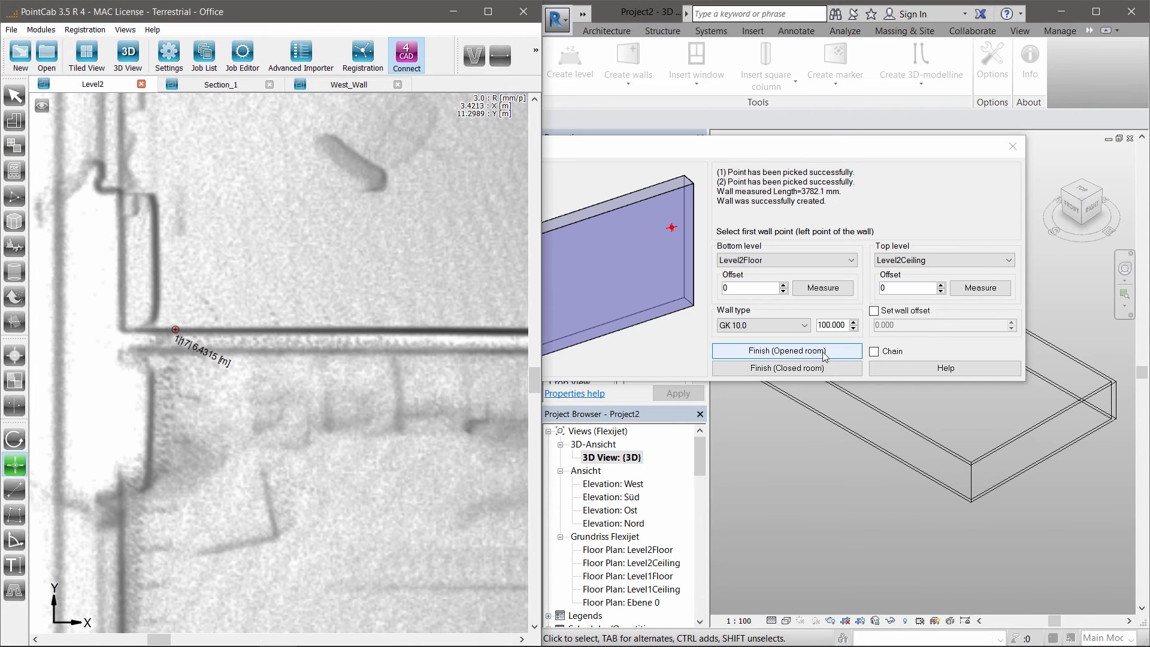
- Finish the wall as an opened room and confirm its 314.5 mm measured thickness
left_click(786, 351)
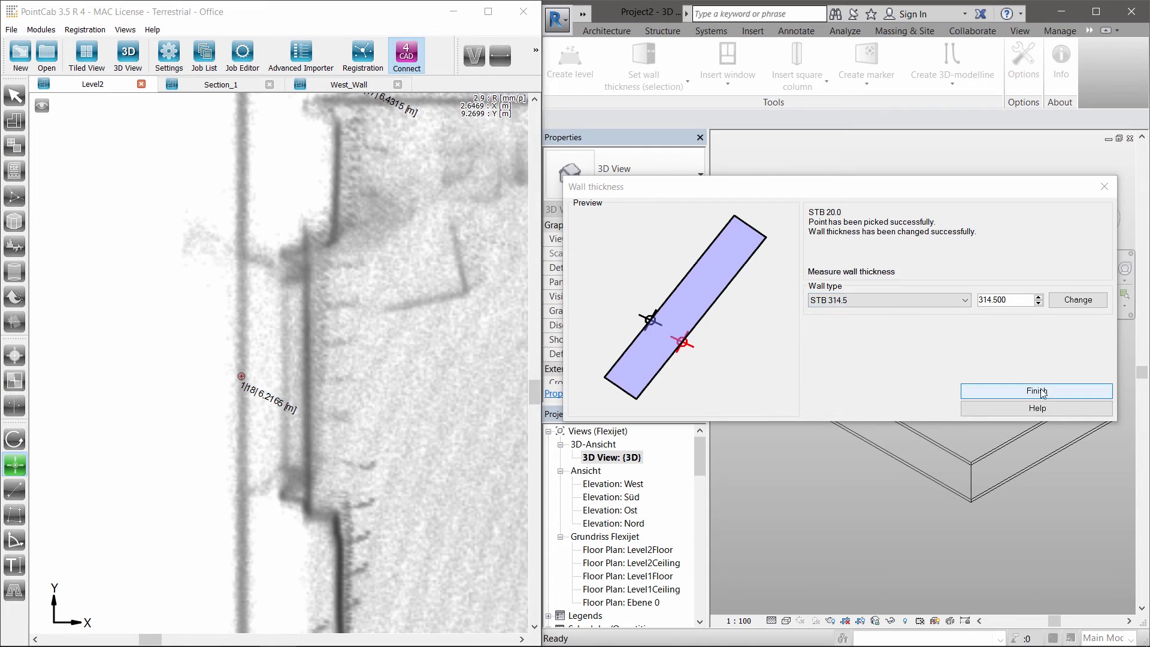
left_click(1036, 390)
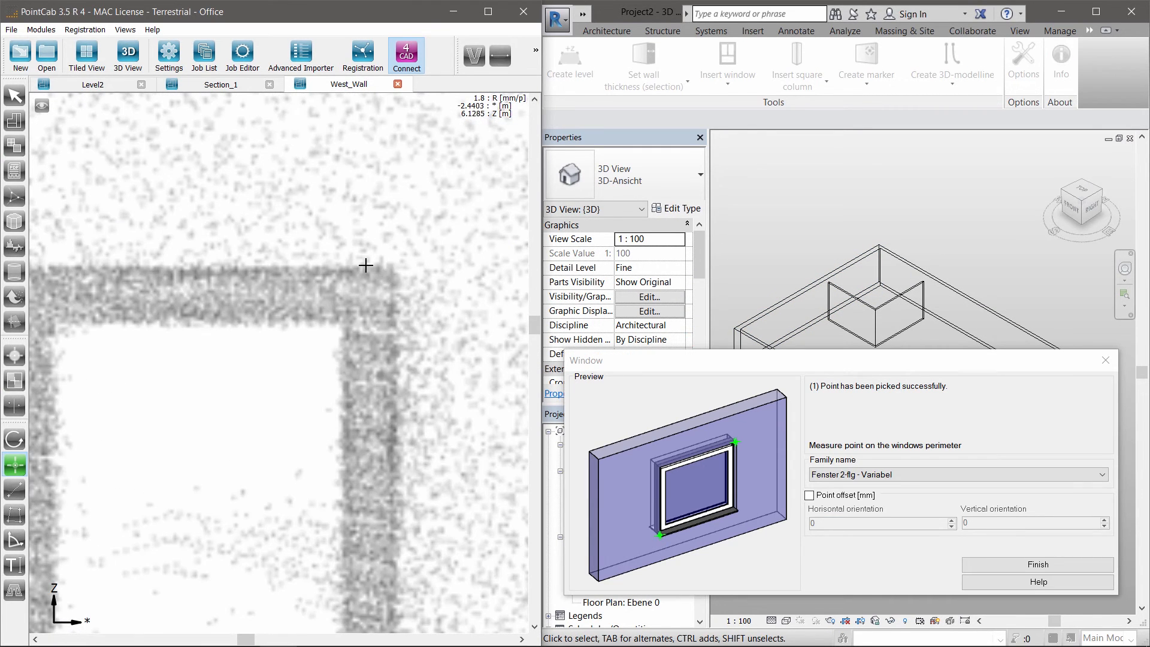
- Mark another corner of the window opening in the West_Wall view
left_click(248, 266)
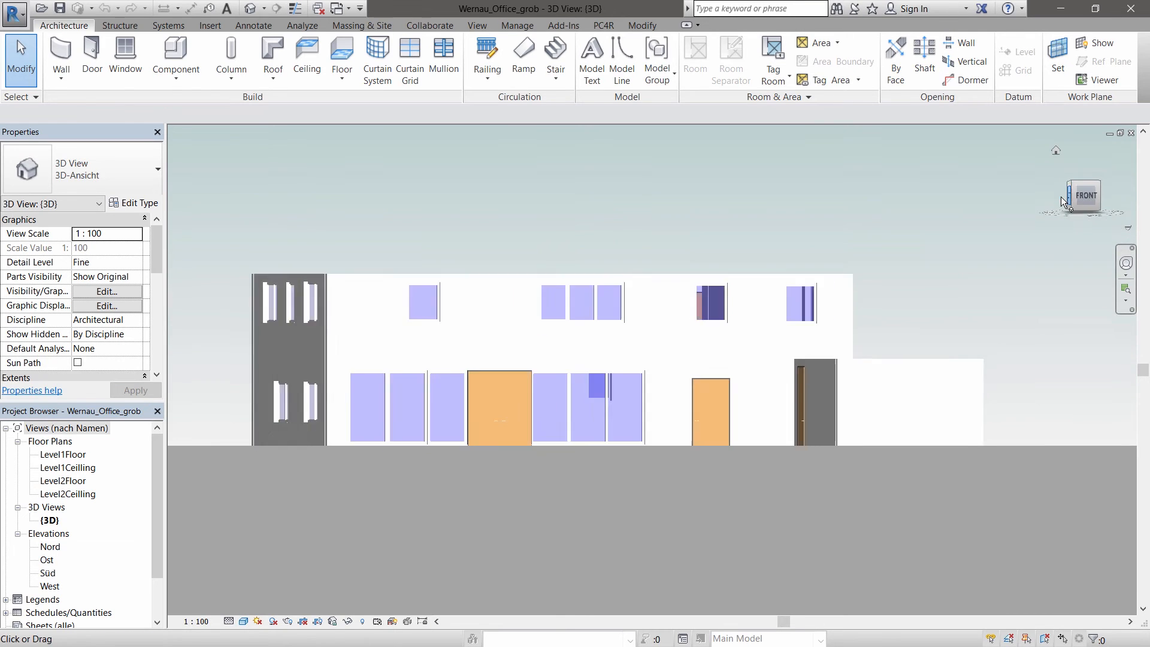
- Rotate the Wernau_Office_grob model to its back and then right facades via the ViewCube
left_click(1084, 195)
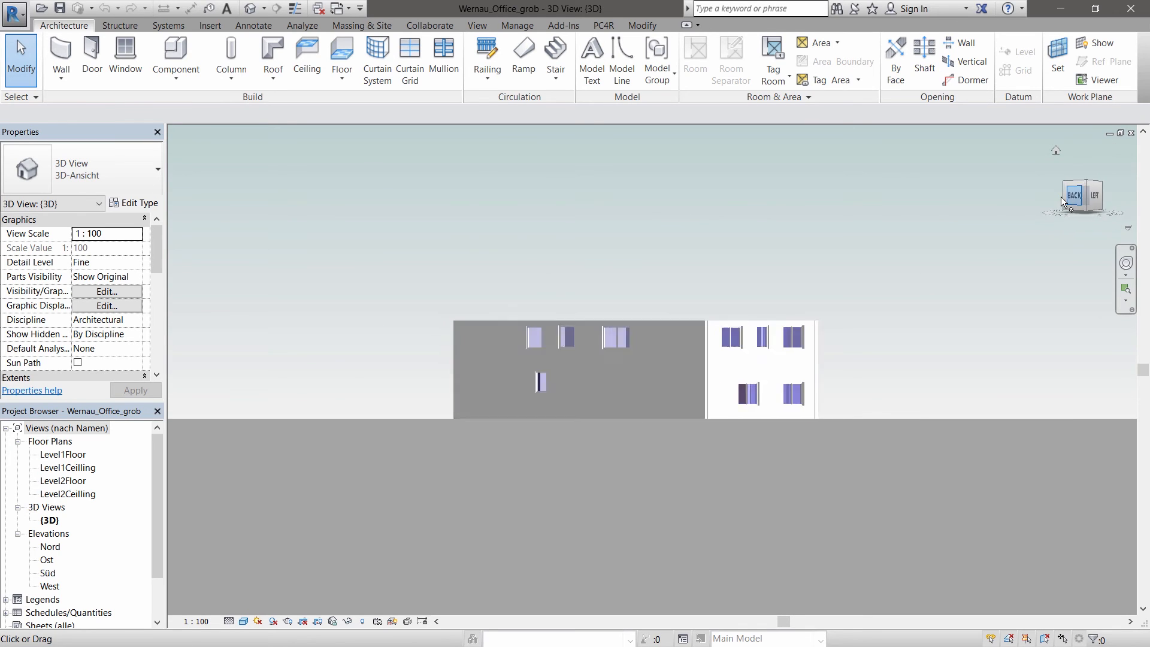
left_click(1094, 196)
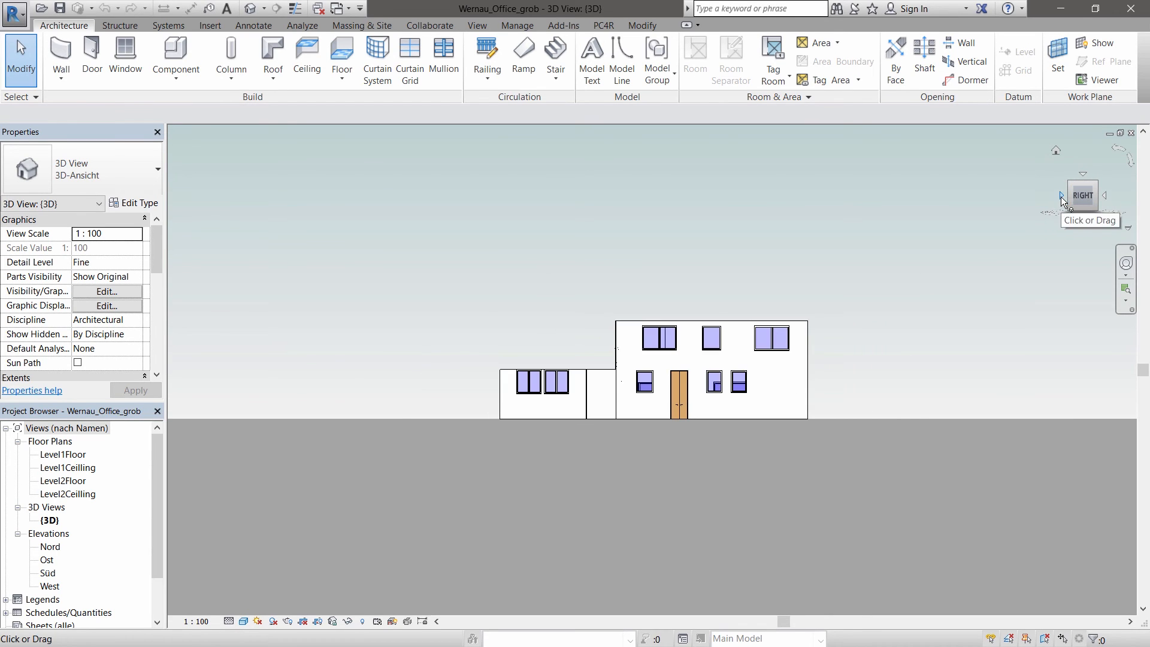